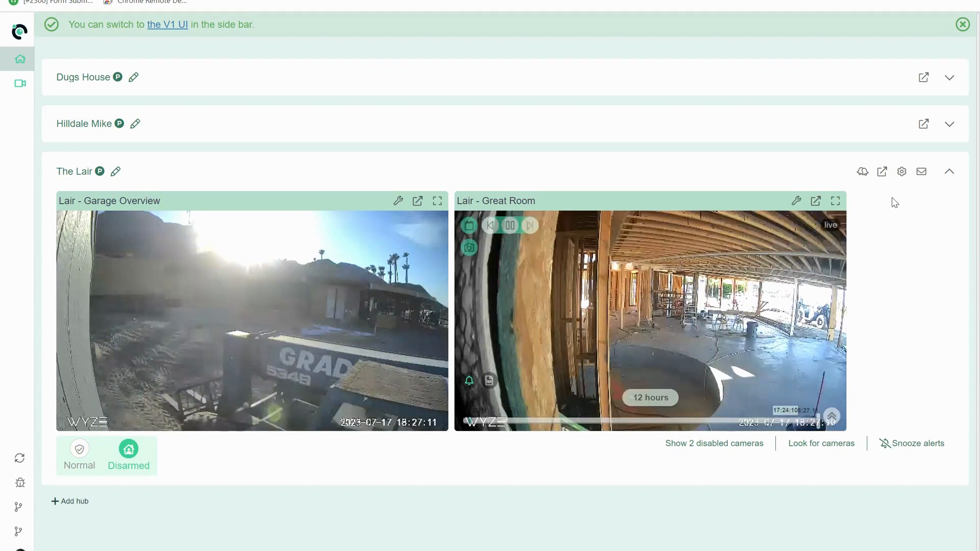
# Step: Save The Lair hub's alert settings detecting bus, car, person, pickup and truck
pyautogui.click(902, 172)
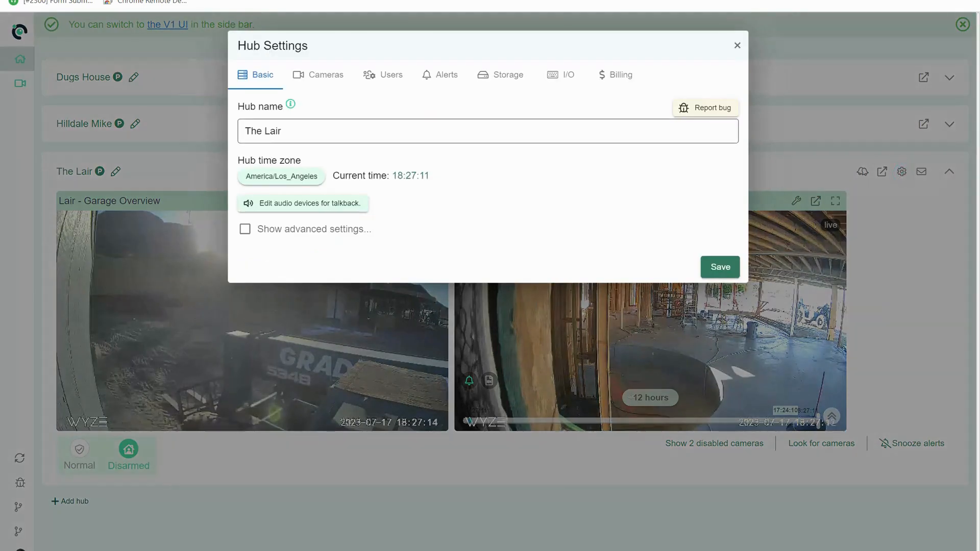
pyautogui.click(439, 75)
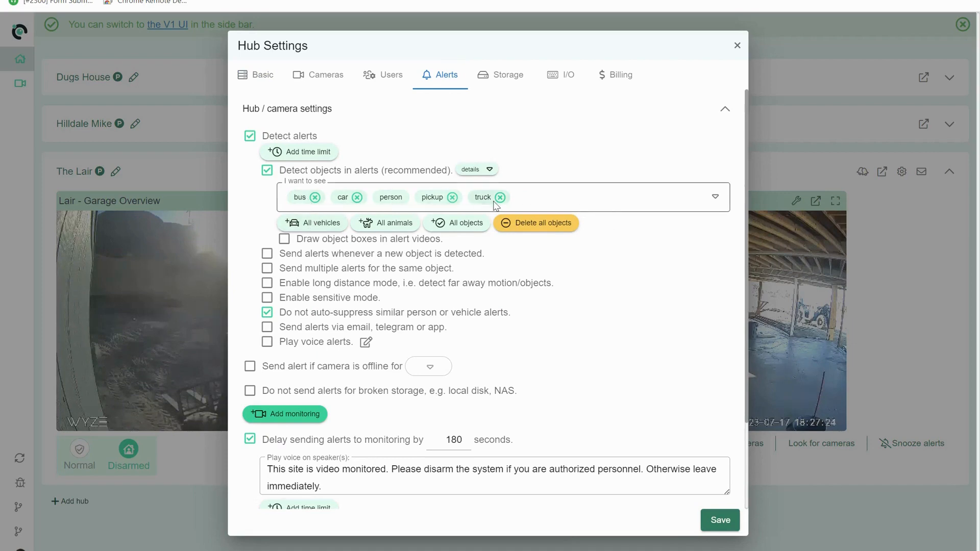
pyautogui.click(718, 520)
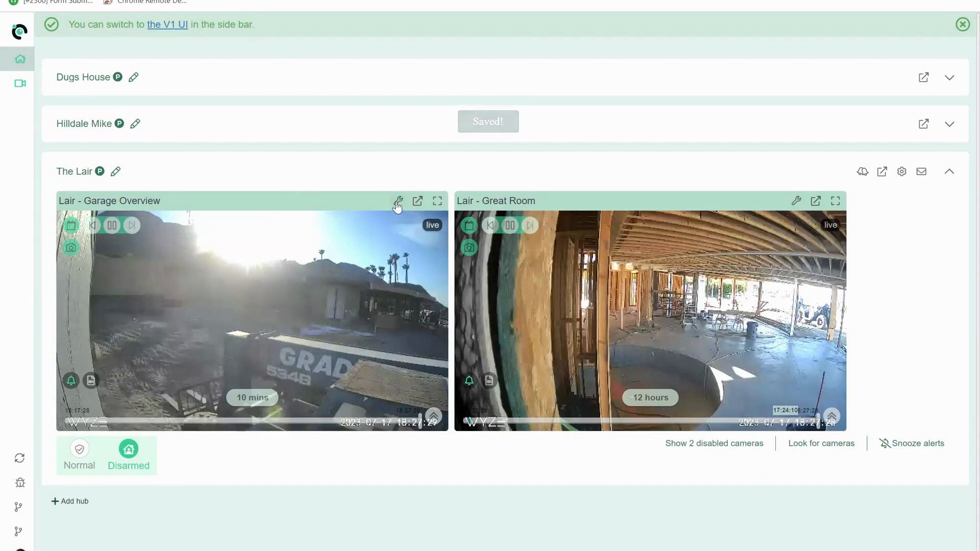
# Step: Create a new alert rating for the Garage Overview camera and start picking its objects
pyautogui.click(398, 200)
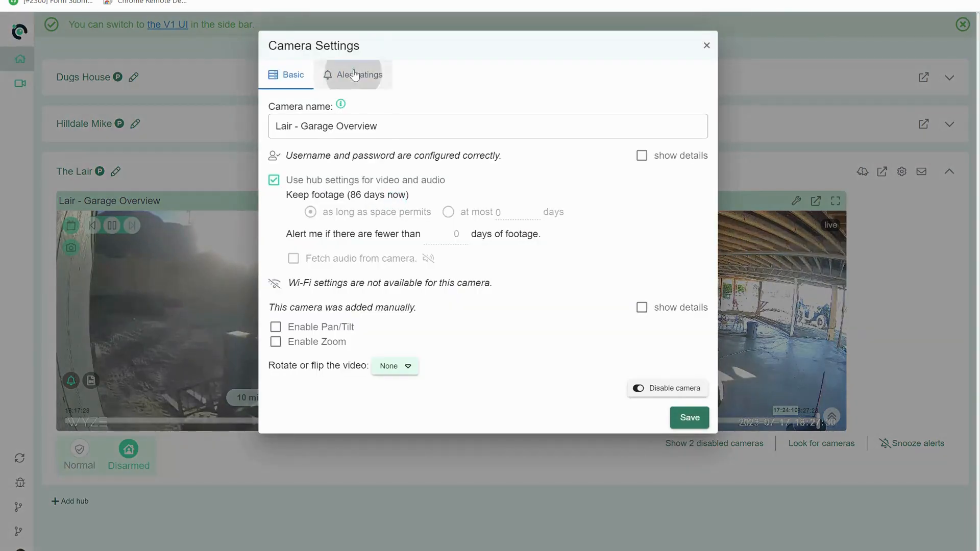
pyautogui.click(357, 74)
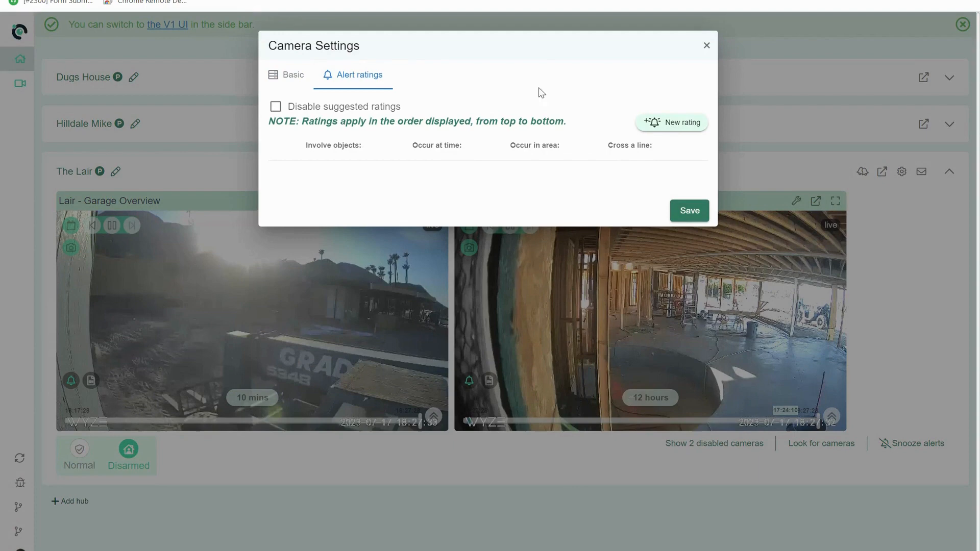
pyautogui.click(671, 122)
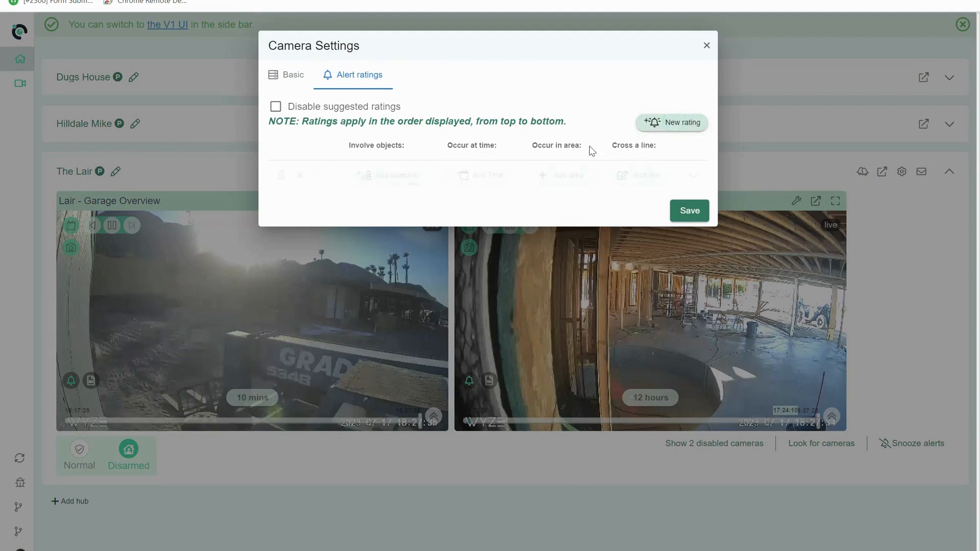
pyautogui.click(671, 122)
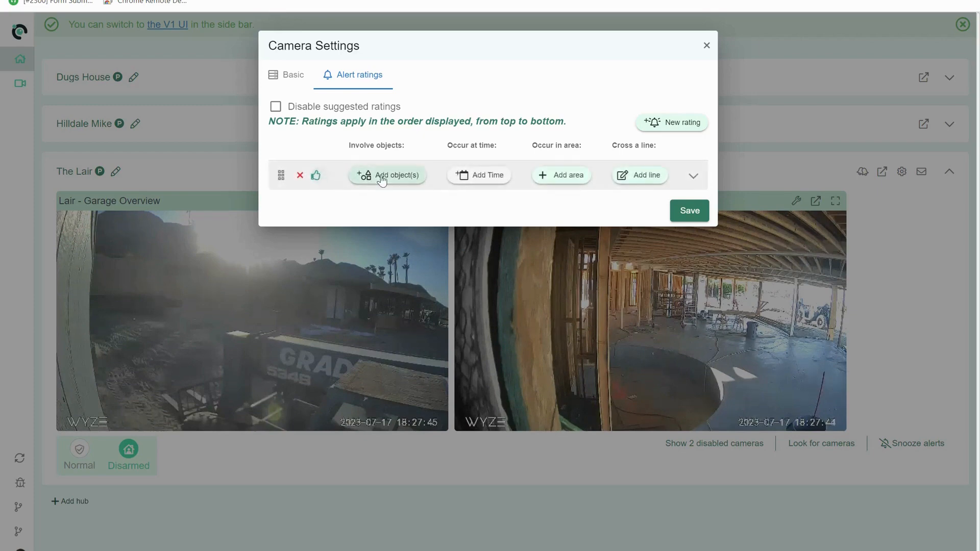
pyautogui.click(394, 175)
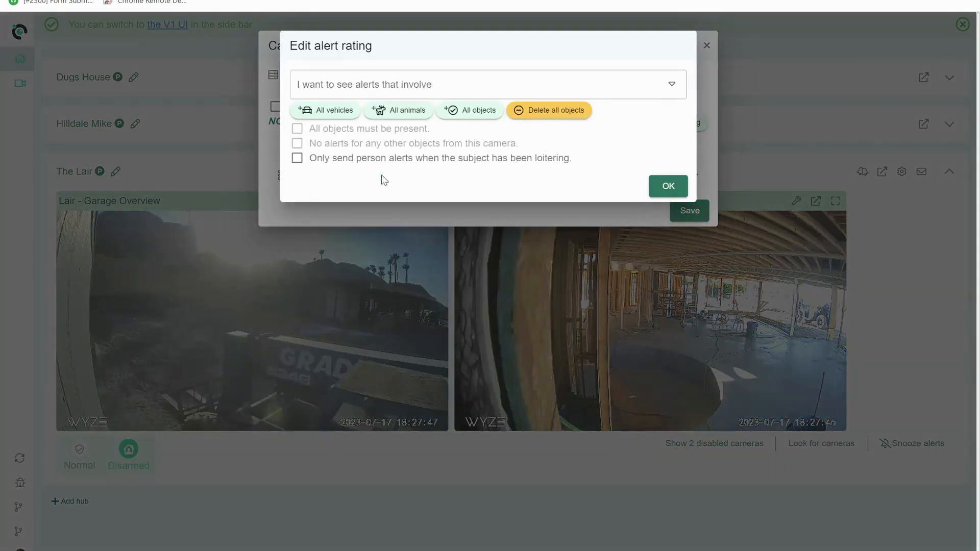
# Step: Set the rating's objects to All vehicles: bus, car, pickup and truck
pyautogui.click(487, 84)
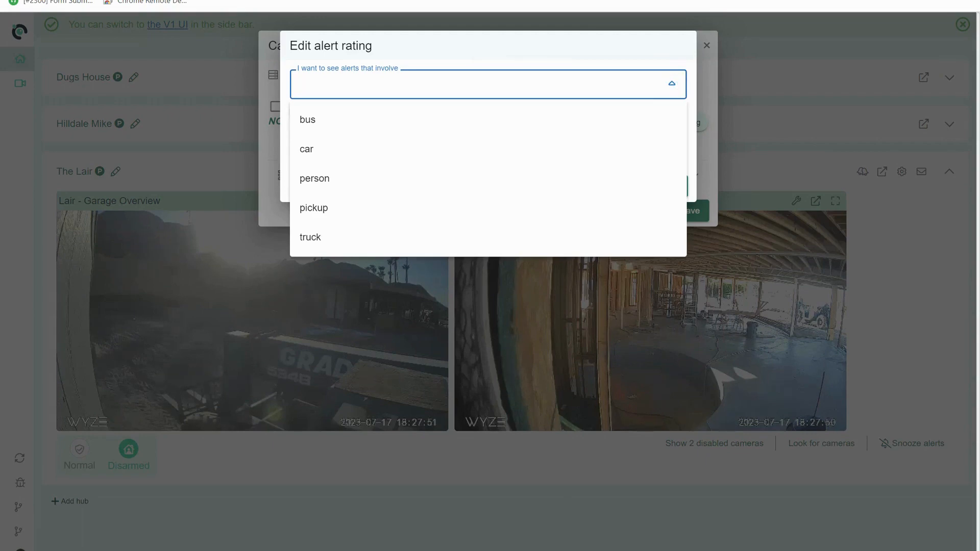
pyautogui.click(487, 84)
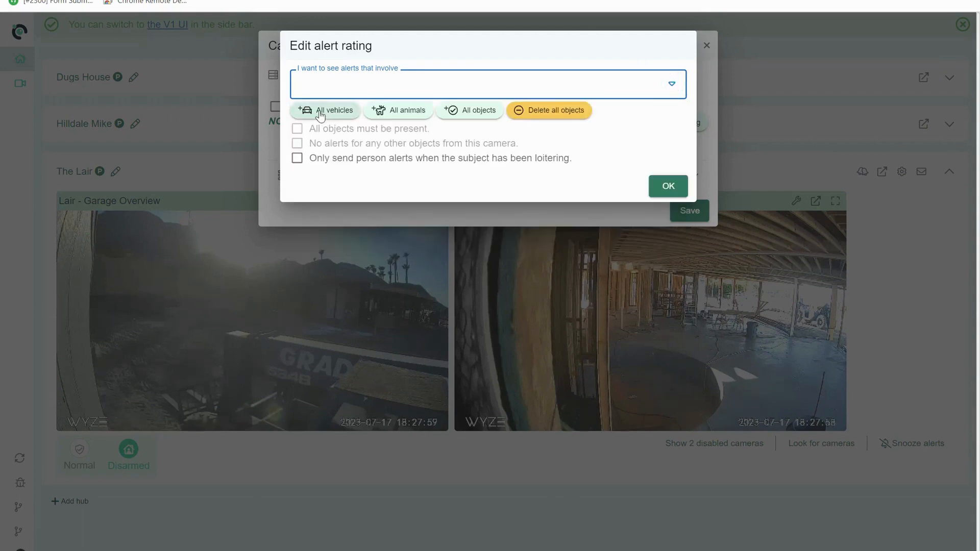
pyautogui.click(331, 110)
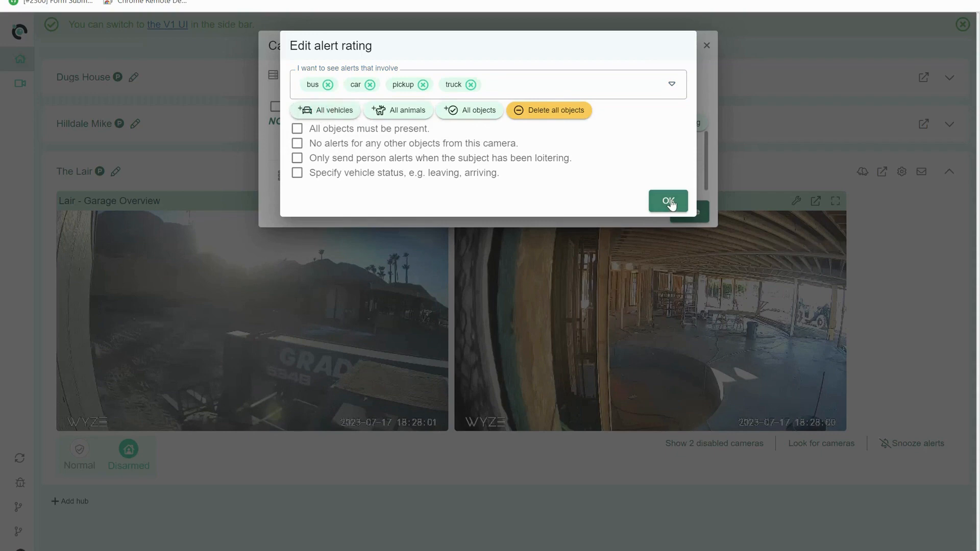
pyautogui.click(667, 201)
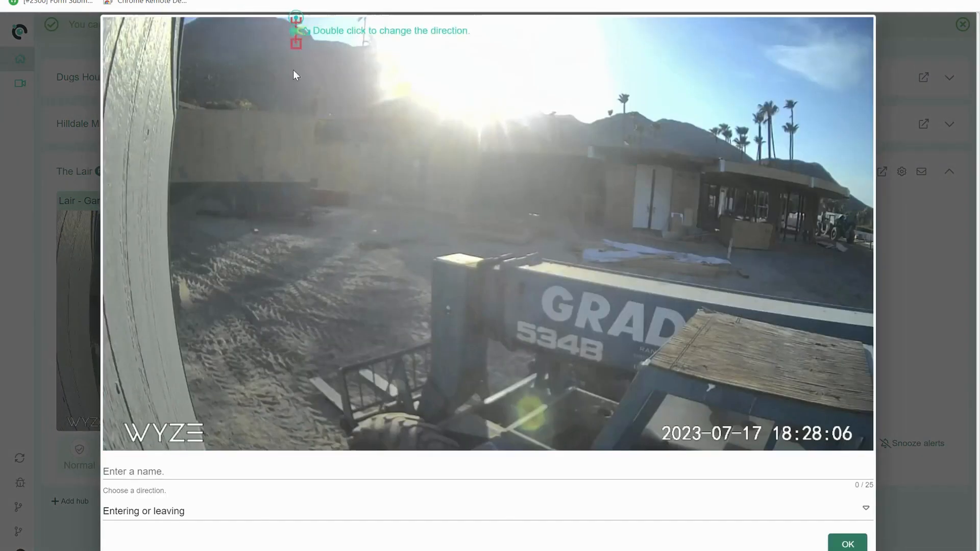
# Step: Draw a vertical crossing line down the left side of the Garage Overview image
pyautogui.moveTo(295, 42); pyautogui.dragTo(296, 435)
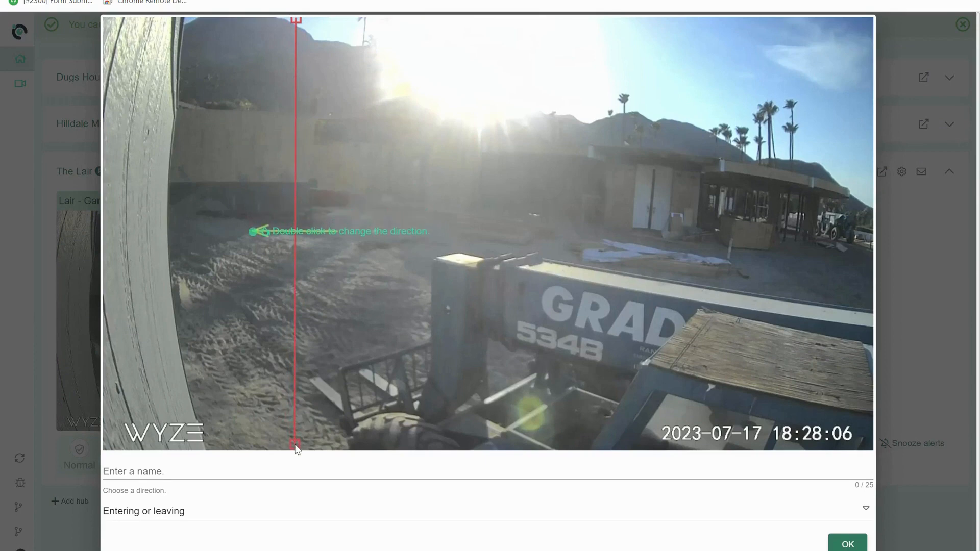
pyautogui.moveTo(342, 351)
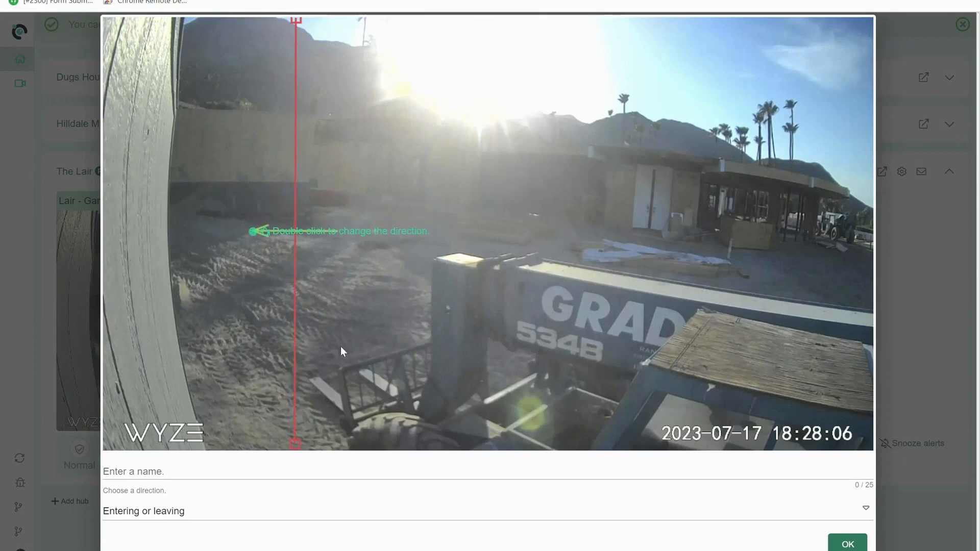
pyautogui.moveTo(339, 261)
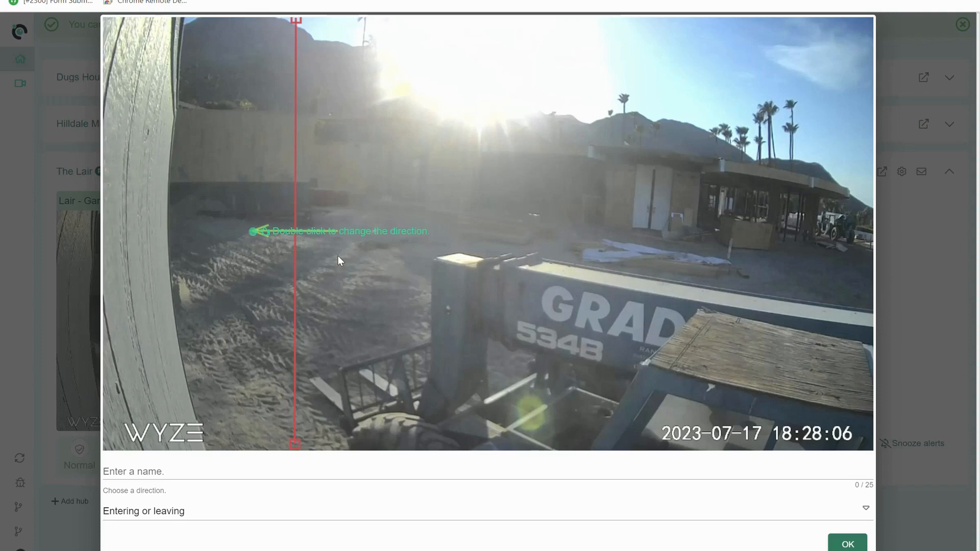
pyautogui.moveTo(255, 239)
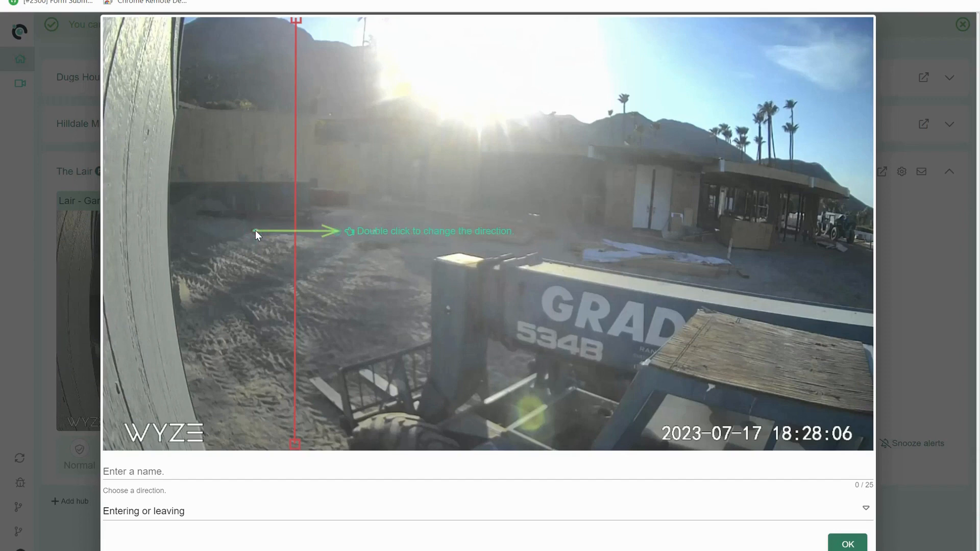
pyautogui.moveTo(335, 237)
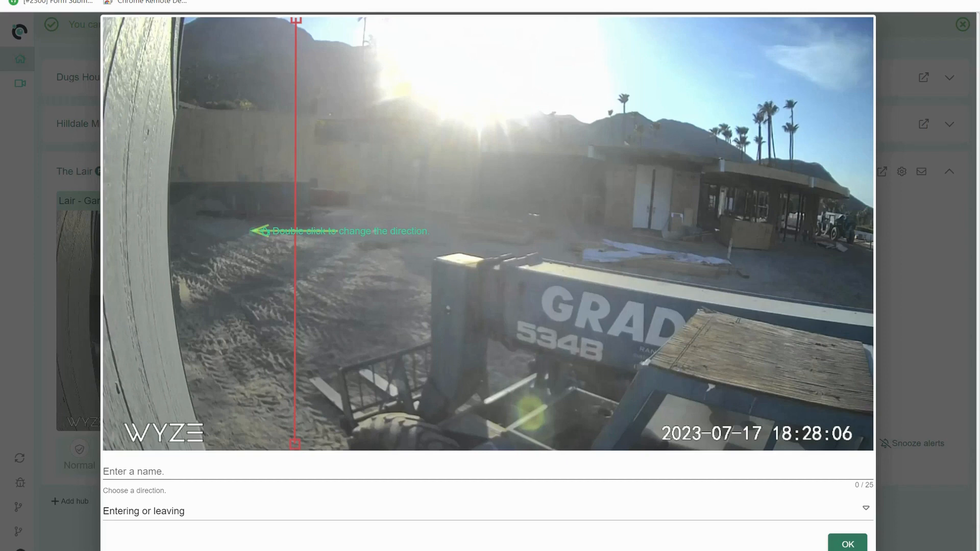
pyautogui.moveTo(204, 494)
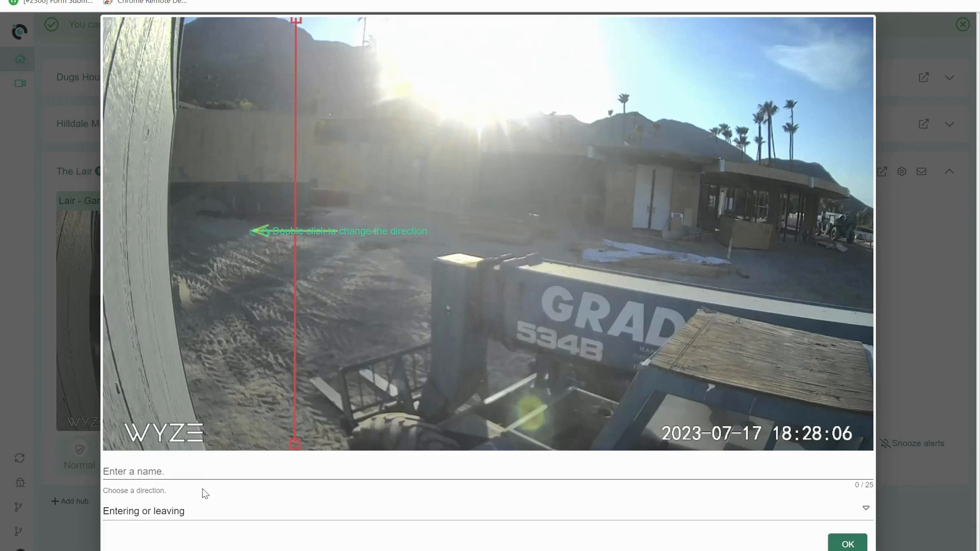
pyautogui.moveTo(194, 510)
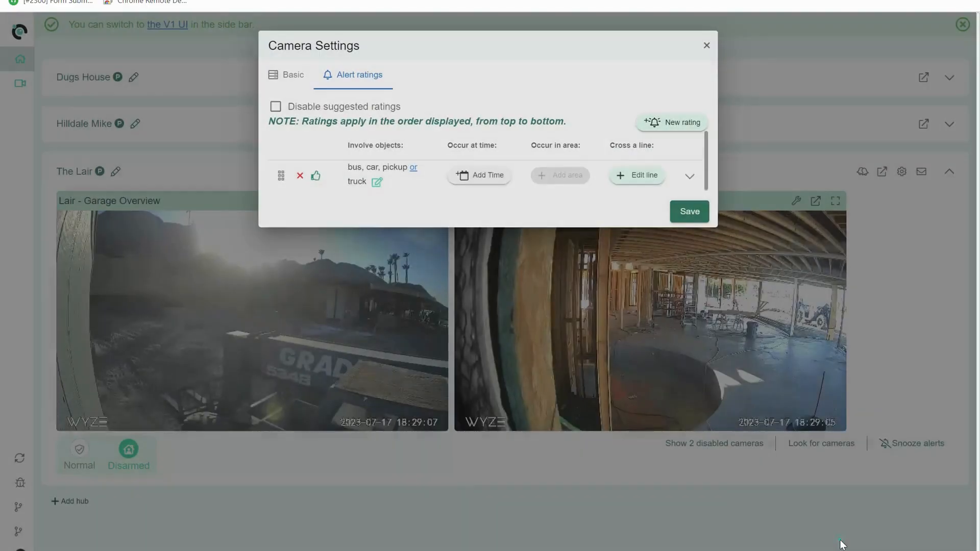
# Step: Save the Garage Overview camera settings with the vehicle rating and crossing line
pyautogui.click(688, 211)
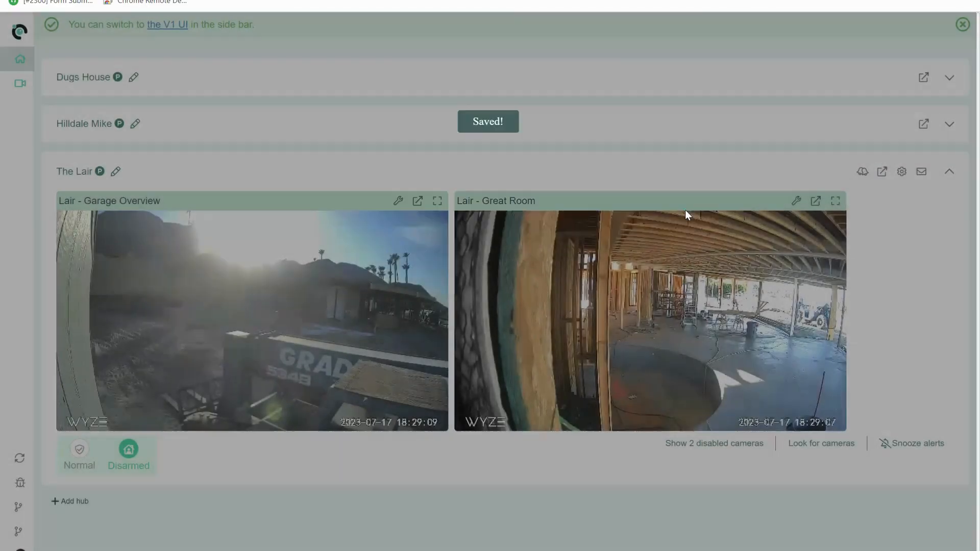